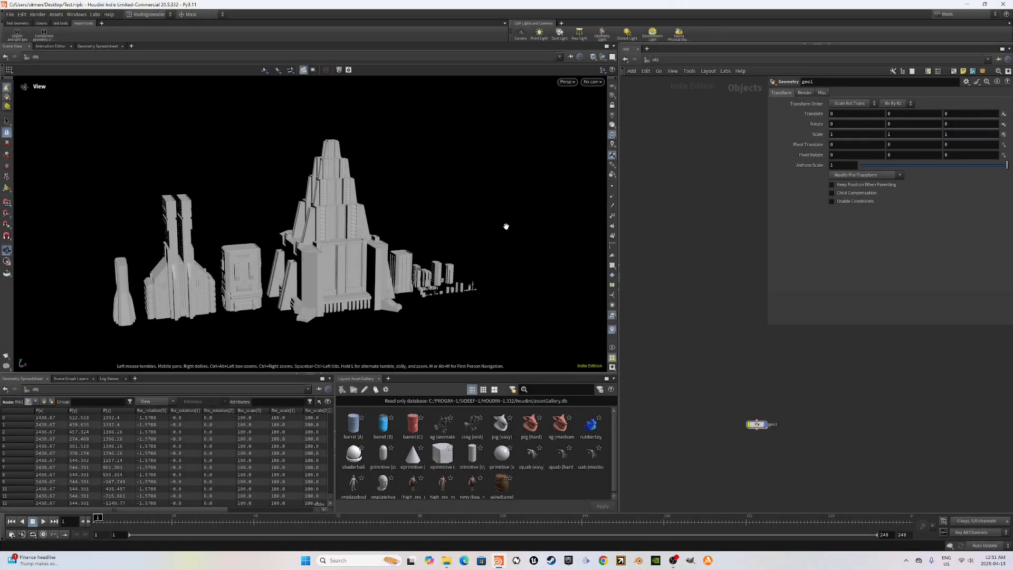
{"action": "mouse_move", "coordinate": [527, 266]}
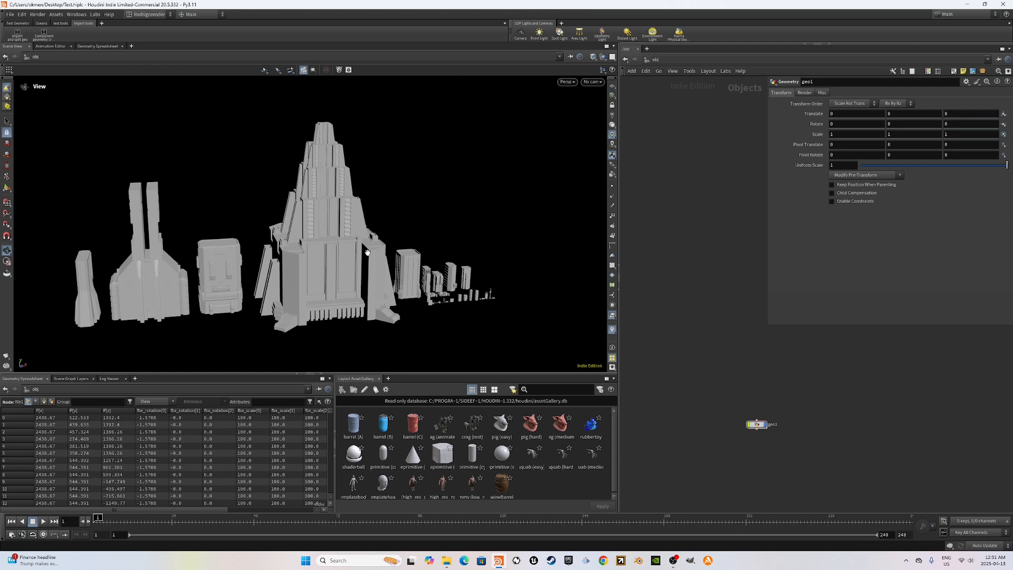
{"action": "mouse_move", "coordinate": [14, 32]}
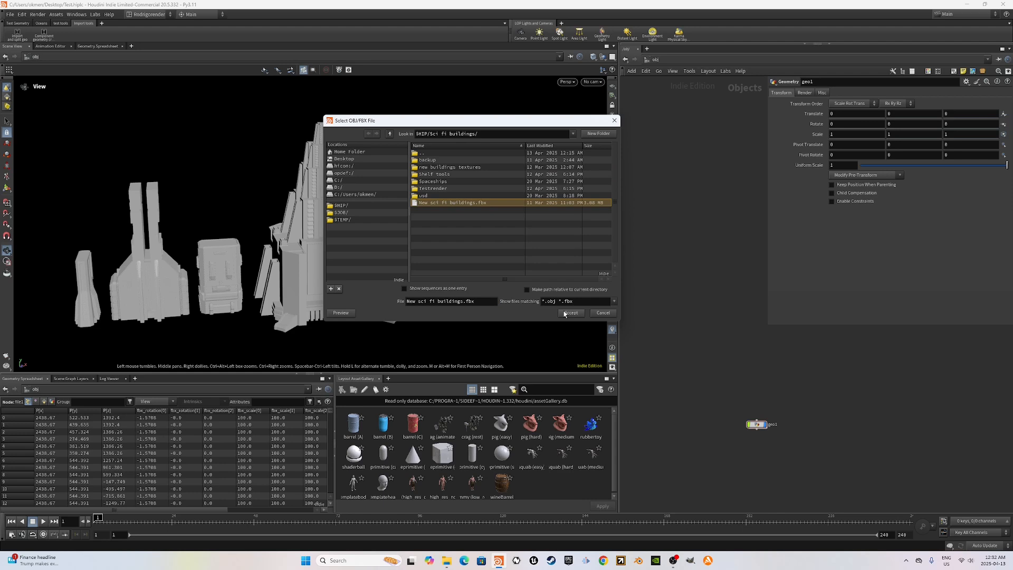
- Load 'New sci fi buildings.fbx', dismiss the import log and select the new Imported_Geometry object
{"action": "left_click", "coordinate": [571, 313]}
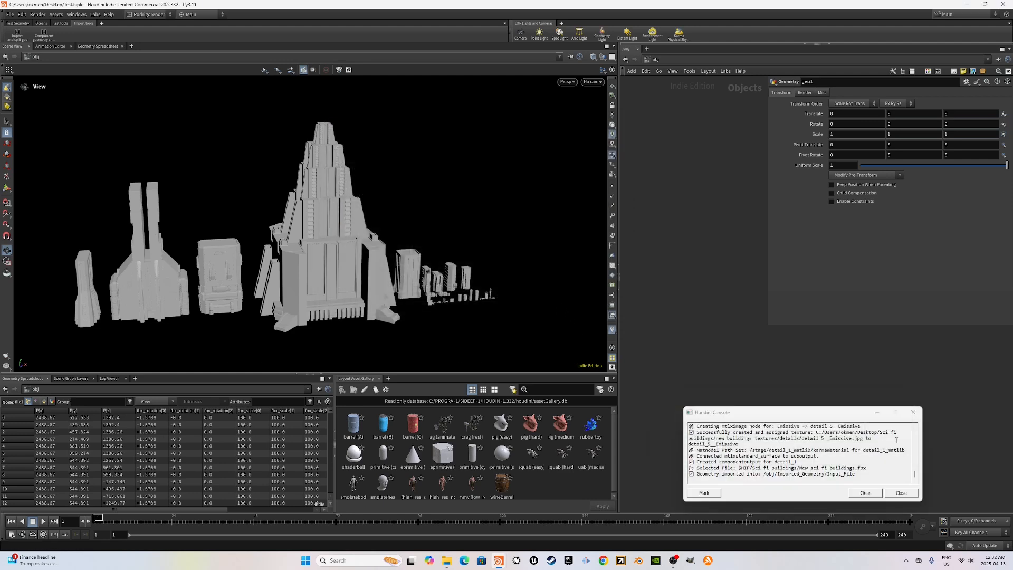
{"action": "left_click", "coordinate": [900, 493]}
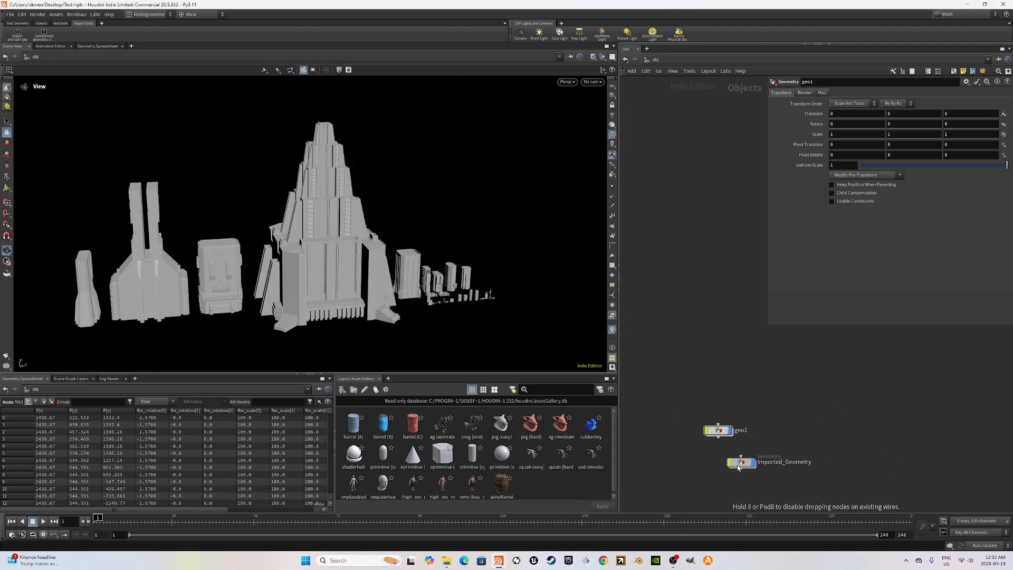
{"action": "left_click", "coordinate": [742, 464]}
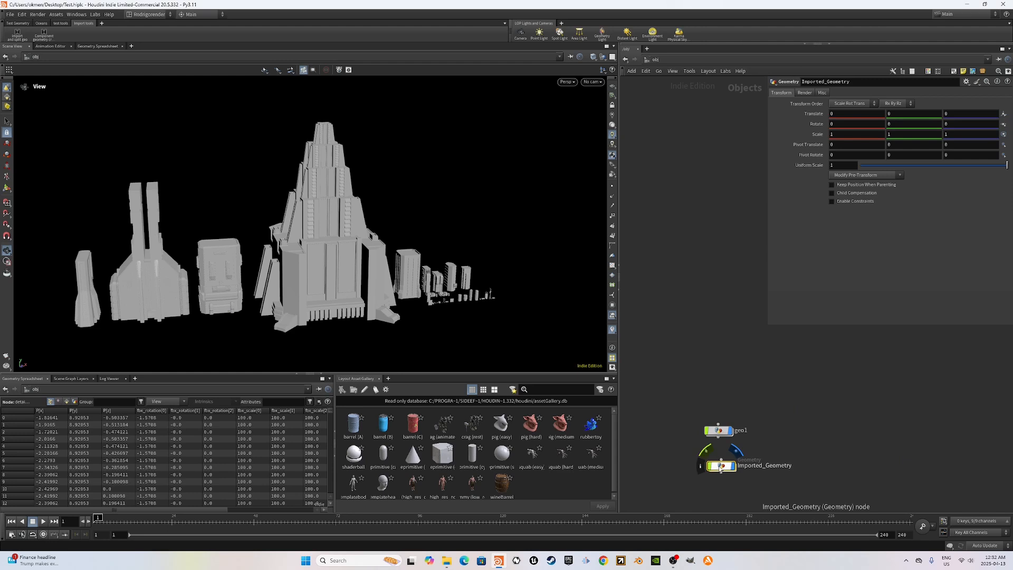
- Inside Imported_Geometry, inspect group_by_name and blast_detail_3, display matchsize_detail_3 alone, then return to /obj
{"action": "double_click", "coordinate": [721, 466]}
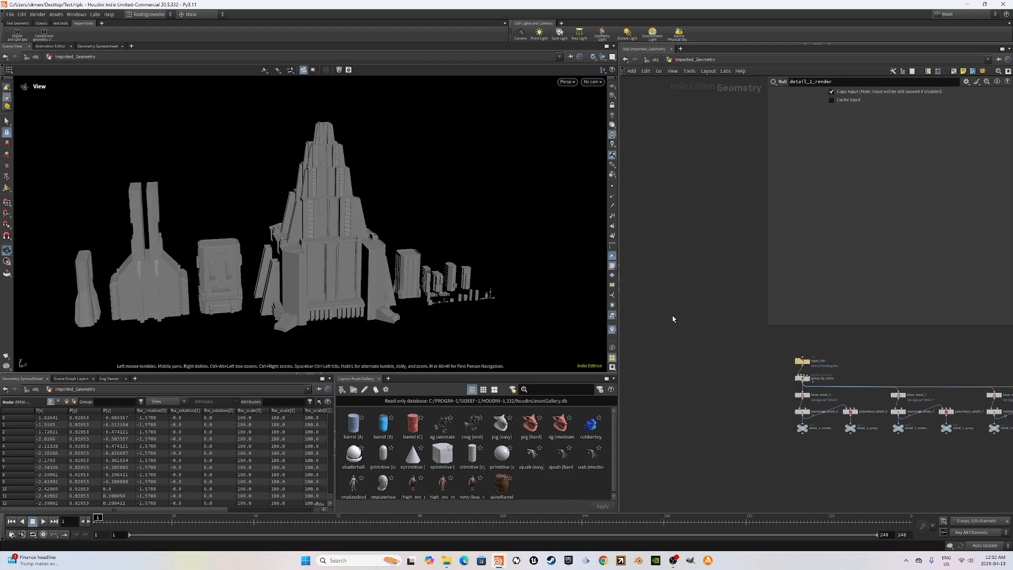
{"action": "left_click", "coordinate": [816, 391]}
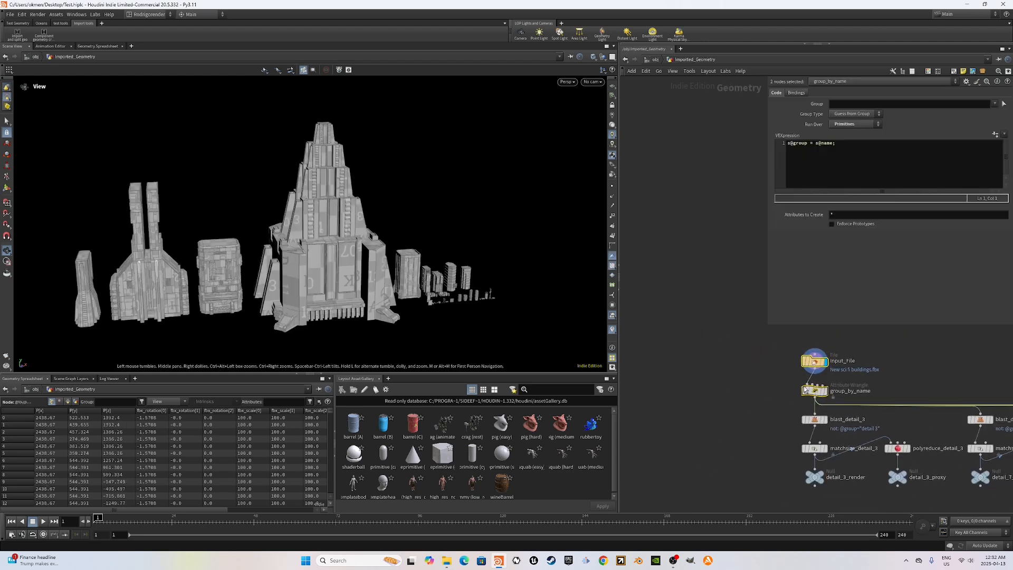
{"action": "left_click", "coordinate": [813, 390]}
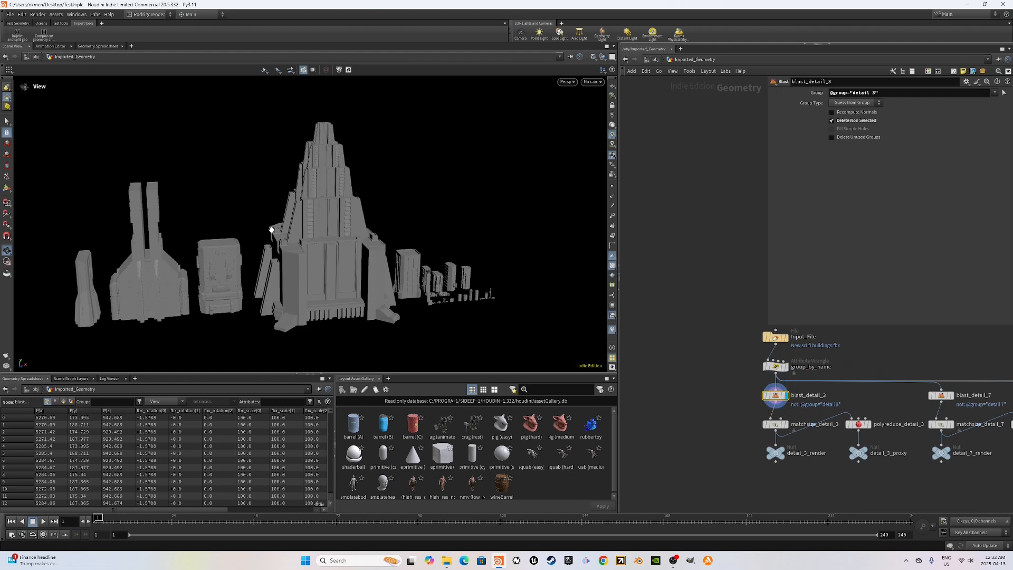
{"action": "left_click", "coordinate": [588, 81]}
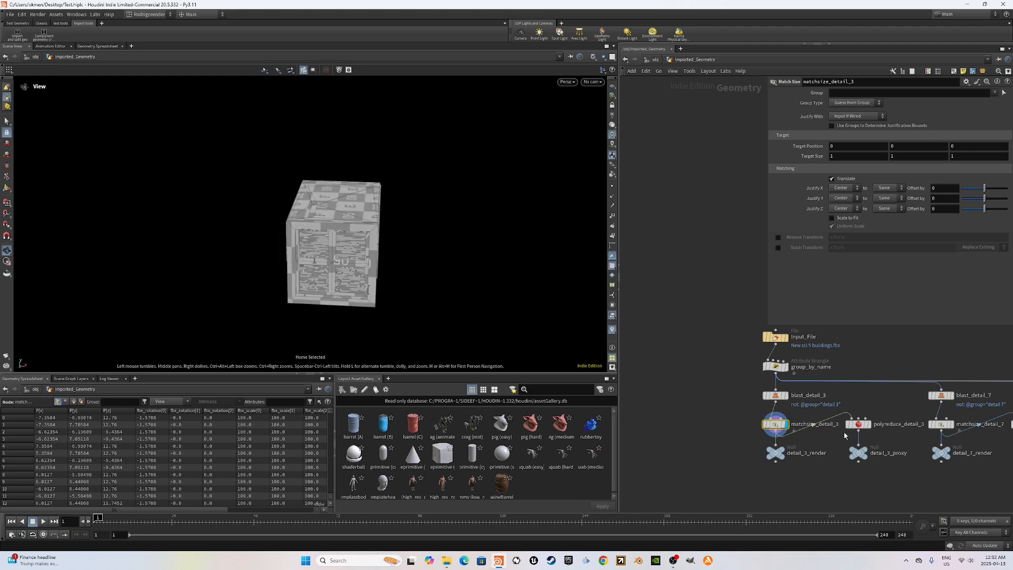
{"action": "left_click", "coordinate": [858, 457]}
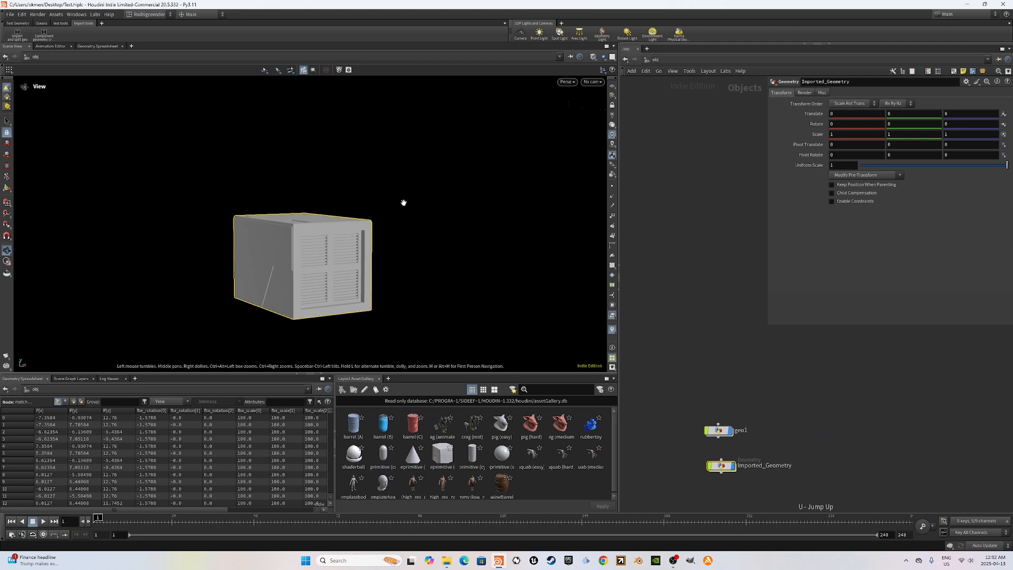
- Choose the 'new buildings textures' folder as texture directory and acknowledge 'Component Geometry setup complete!'
{"action": "left_click_drag", "start_coordinate": [404, 203], "coordinate": [114, 79]}
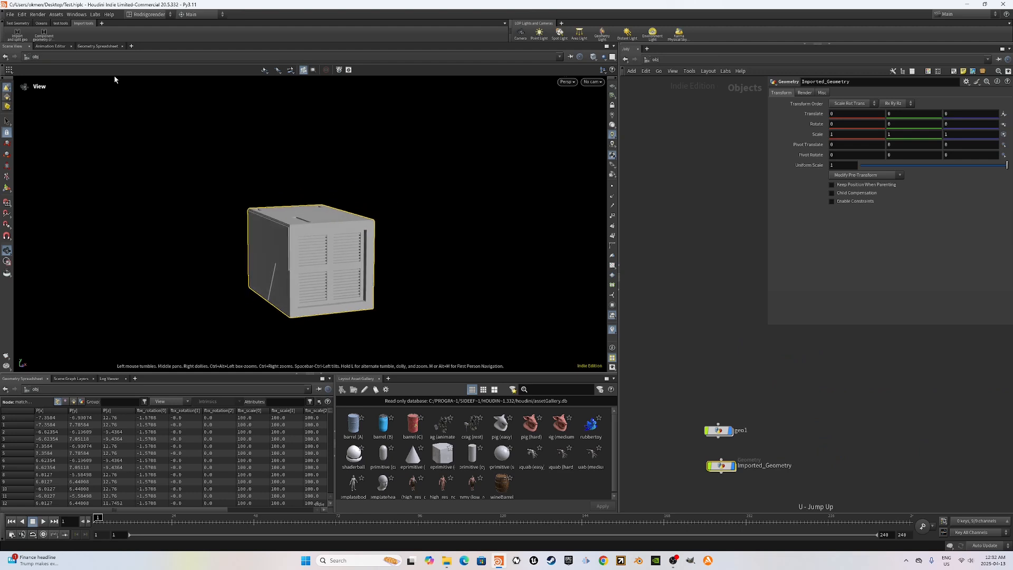
{"action": "mouse_move", "coordinate": [50, 33]}
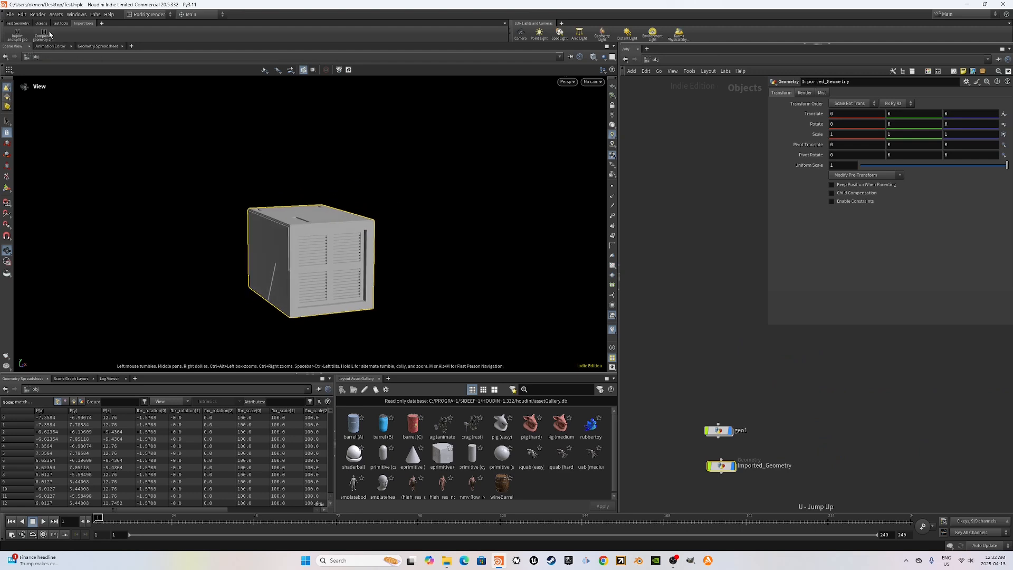
{"action": "mouse_move", "coordinate": [42, 36]}
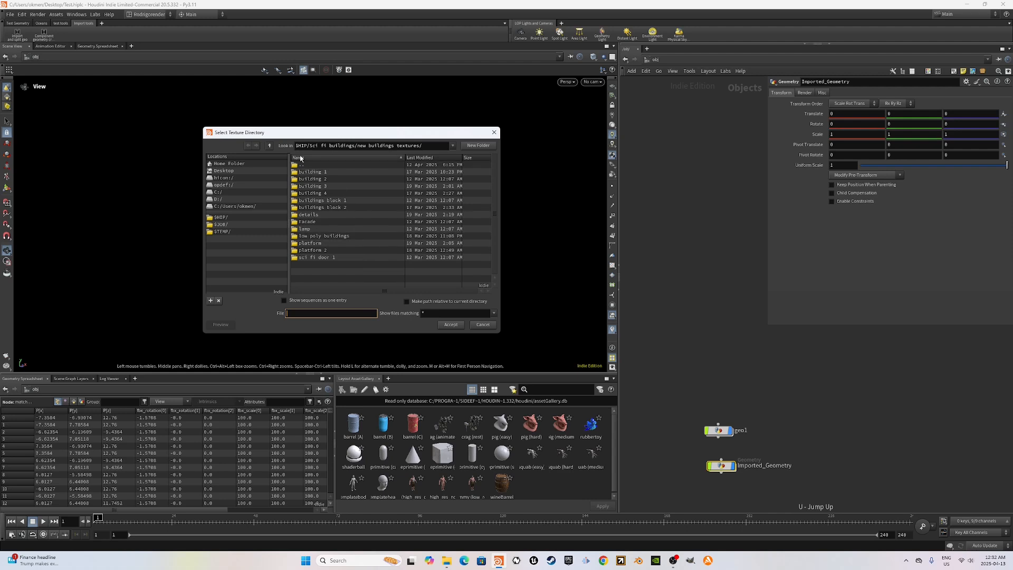
{"action": "left_click", "coordinate": [269, 146]}
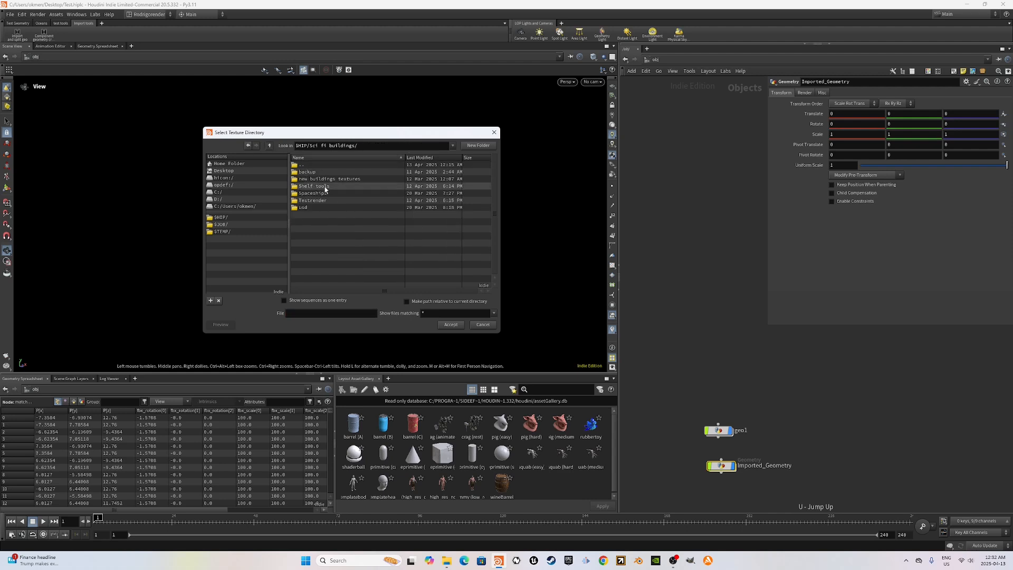
{"action": "left_click", "coordinate": [328, 179]}
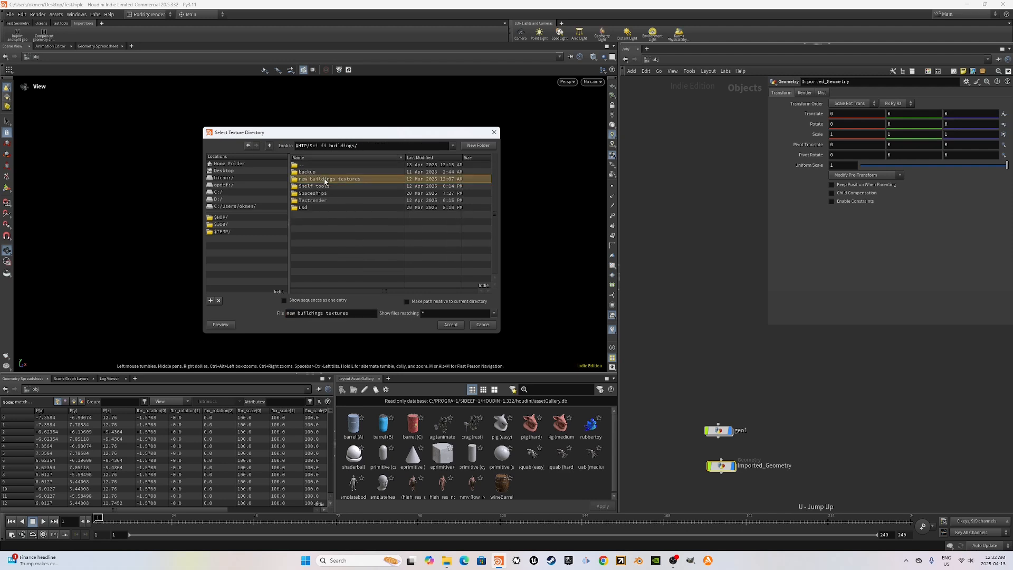
{"action": "double_click", "coordinate": [328, 180]}
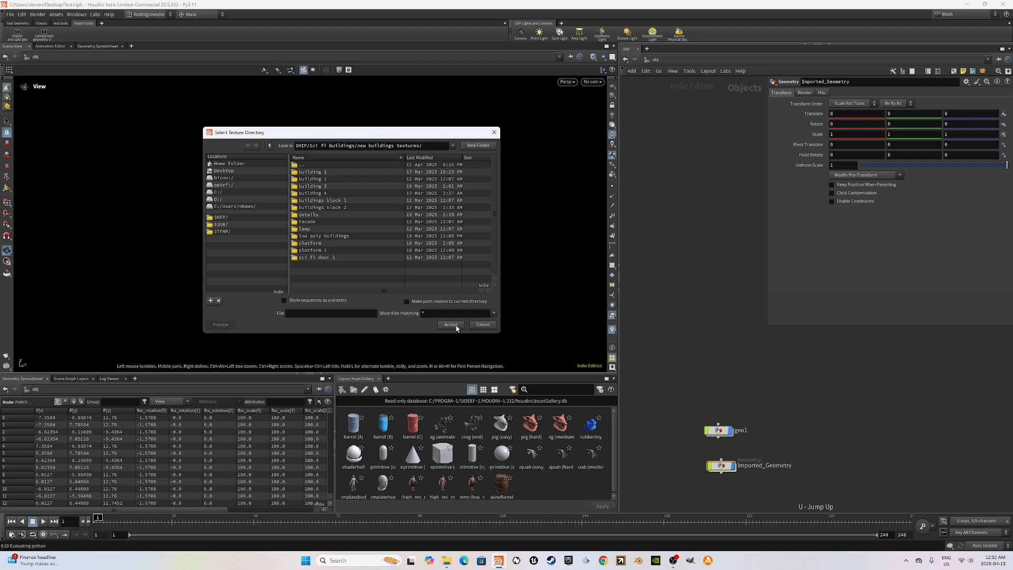
{"action": "left_click", "coordinate": [451, 324]}
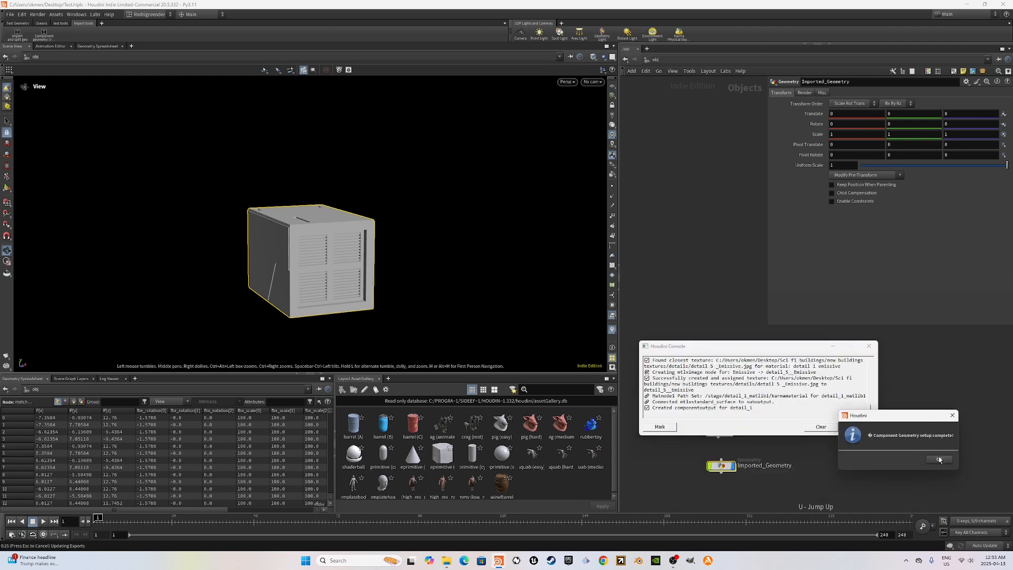
{"action": "left_click", "coordinate": [938, 459]}
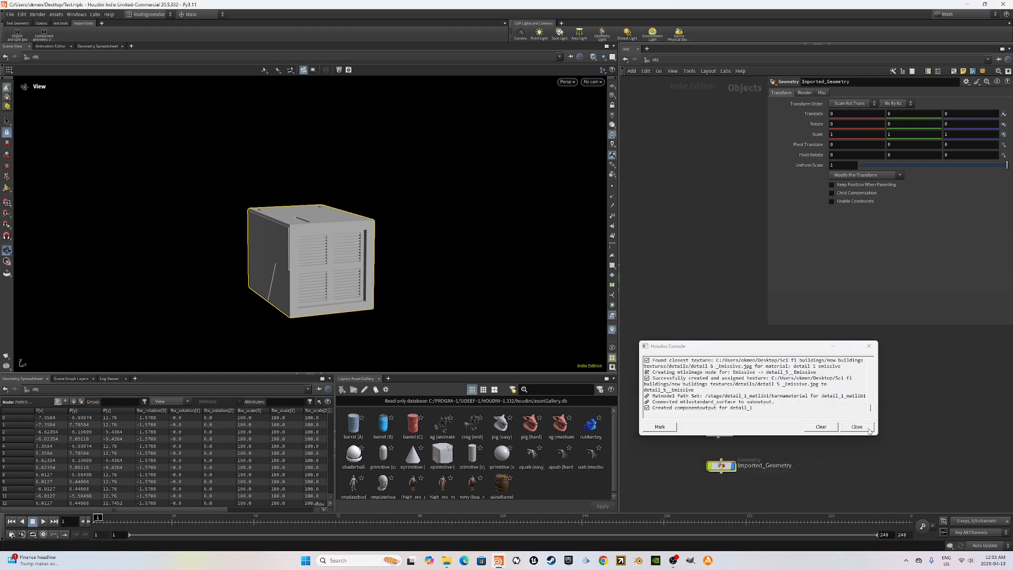
- In /stage, review the detail_3 Component Material assignment and detail_3_ASSET Component Output settings
{"action": "left_click", "coordinate": [645, 49]}
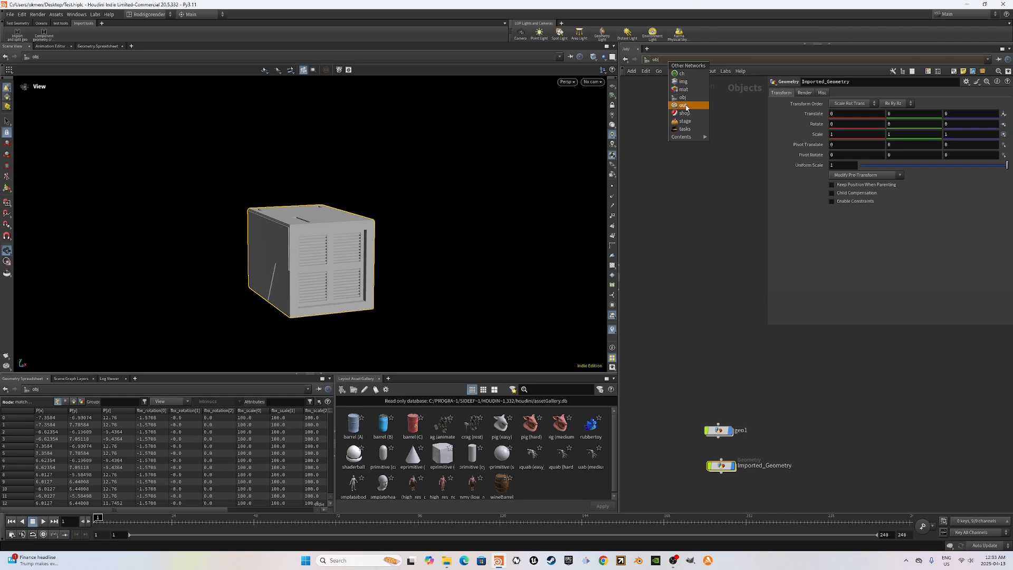
{"action": "left_click", "coordinate": [683, 122]}
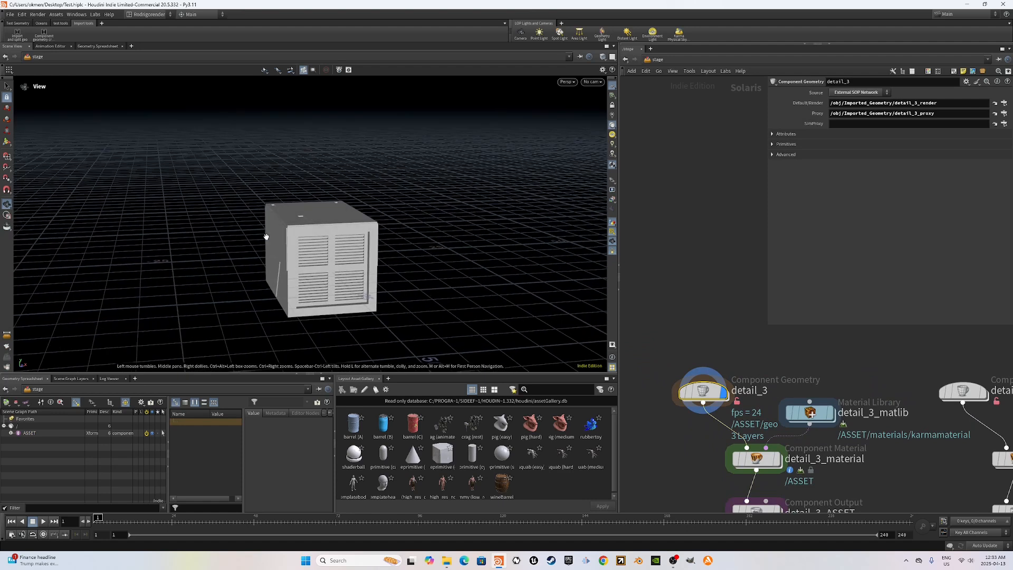
{"action": "left_click_drag", "start_coordinate": [265, 236], "coordinate": [344, 235]}
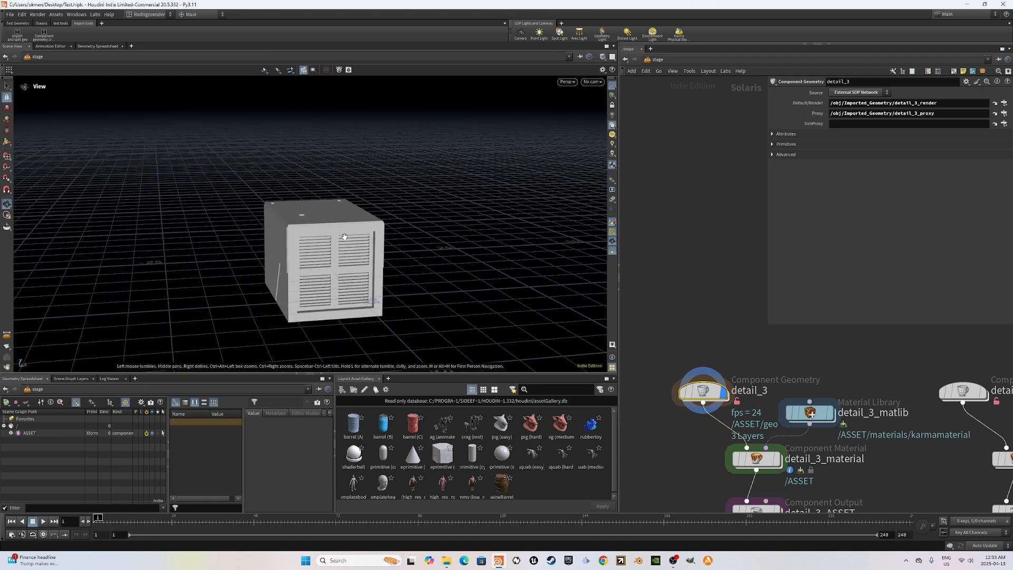
{"action": "mouse_move", "coordinate": [778, 405]}
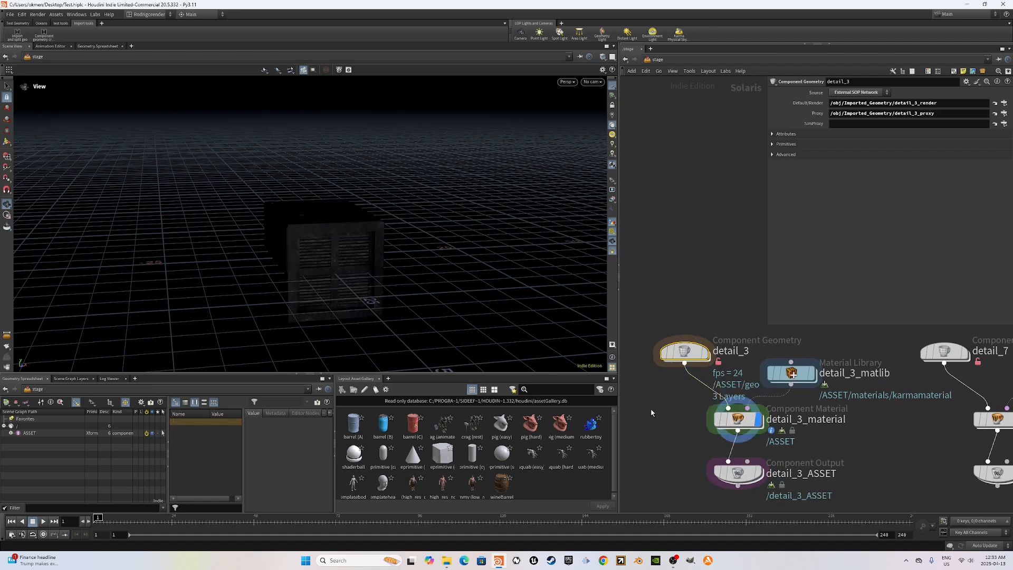
{"action": "left_click", "coordinate": [736, 419]}
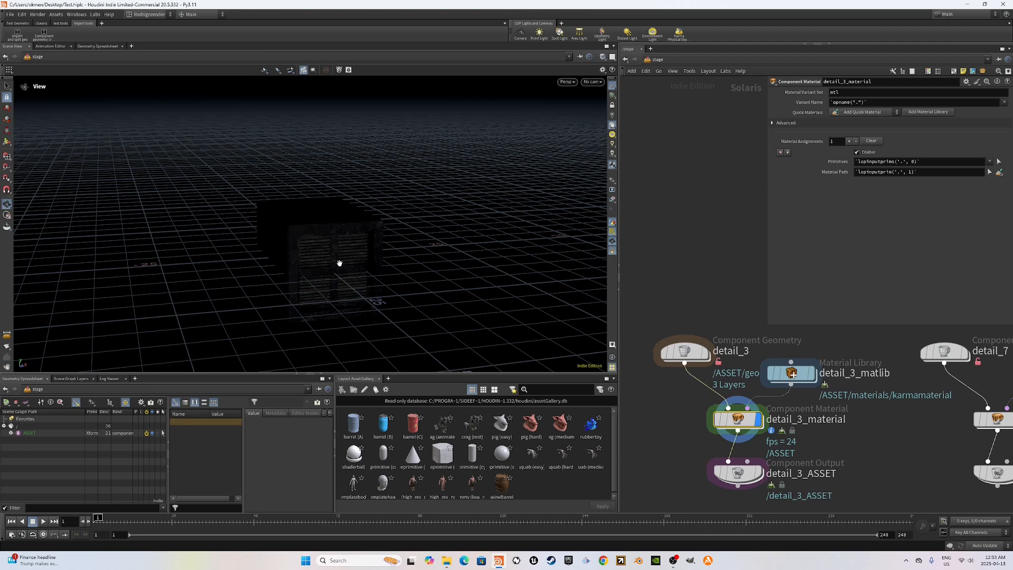
{"action": "mouse_move", "coordinate": [742, 317]}
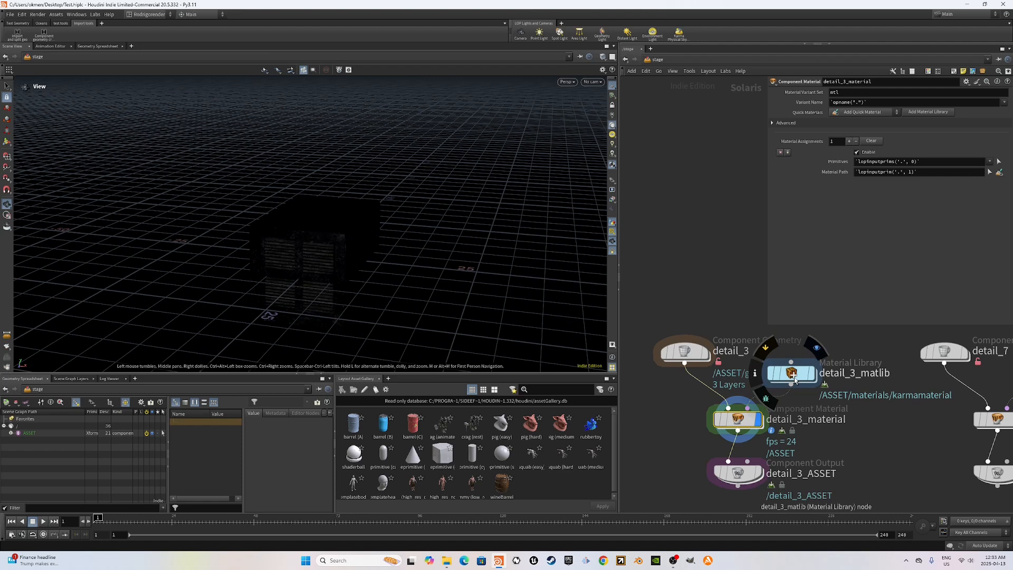
{"action": "left_click", "coordinate": [736, 472]}
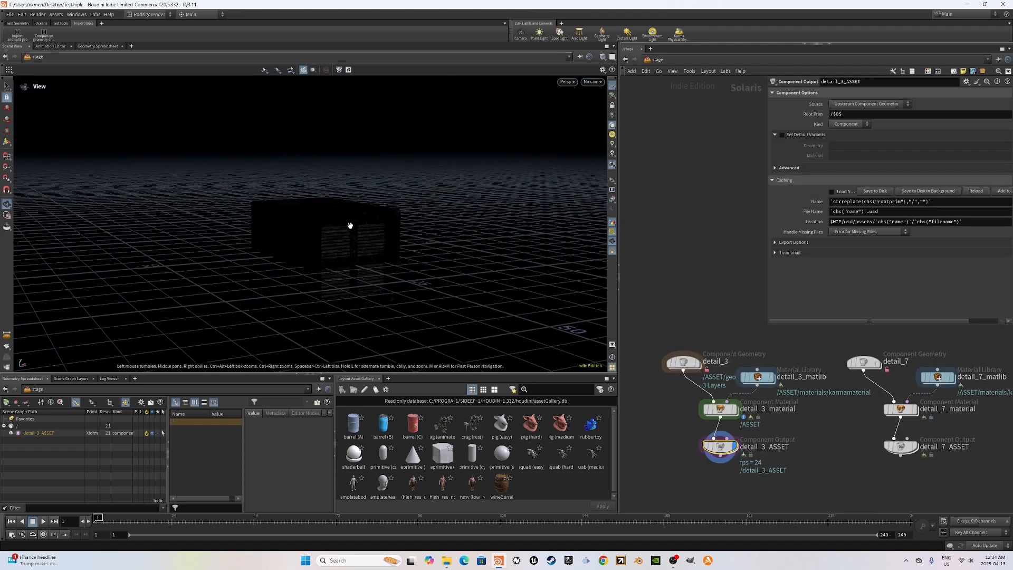
{"action": "left_click_drag", "start_coordinate": [349, 225], "coordinate": [298, 219]}
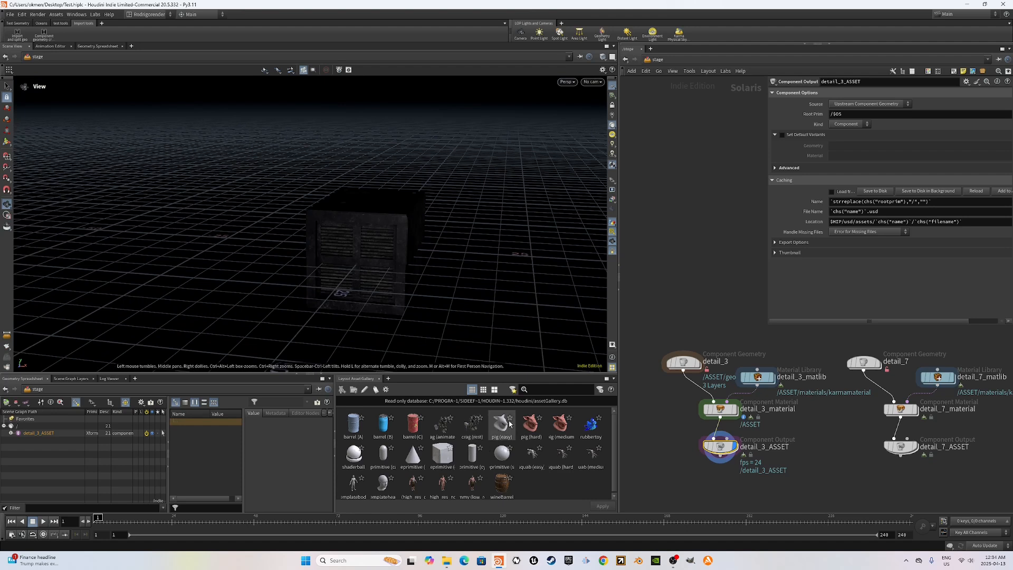
{"action": "mouse_move", "coordinate": [516, 434]}
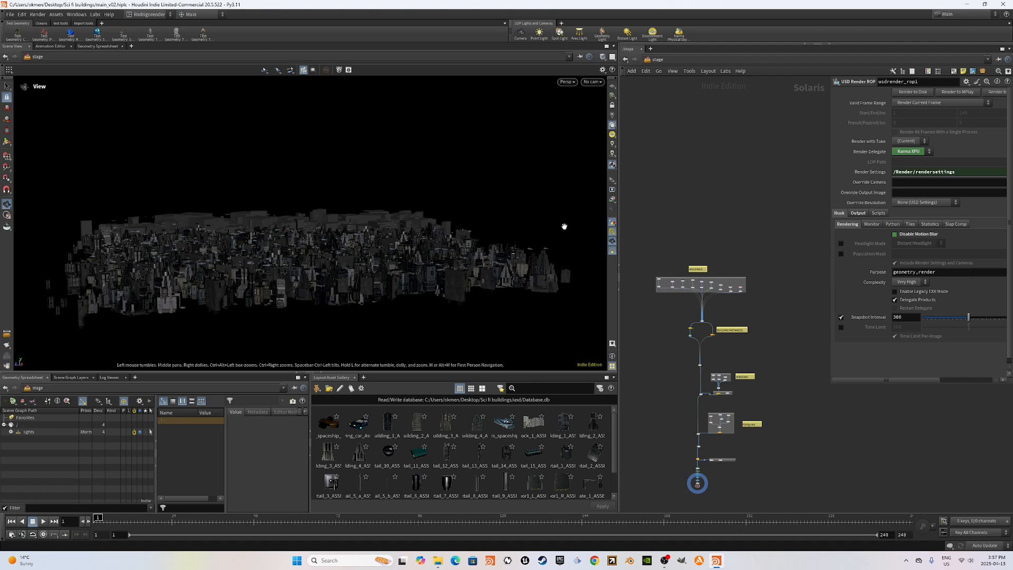
{"action": "mouse_move", "coordinate": [705, 234]}
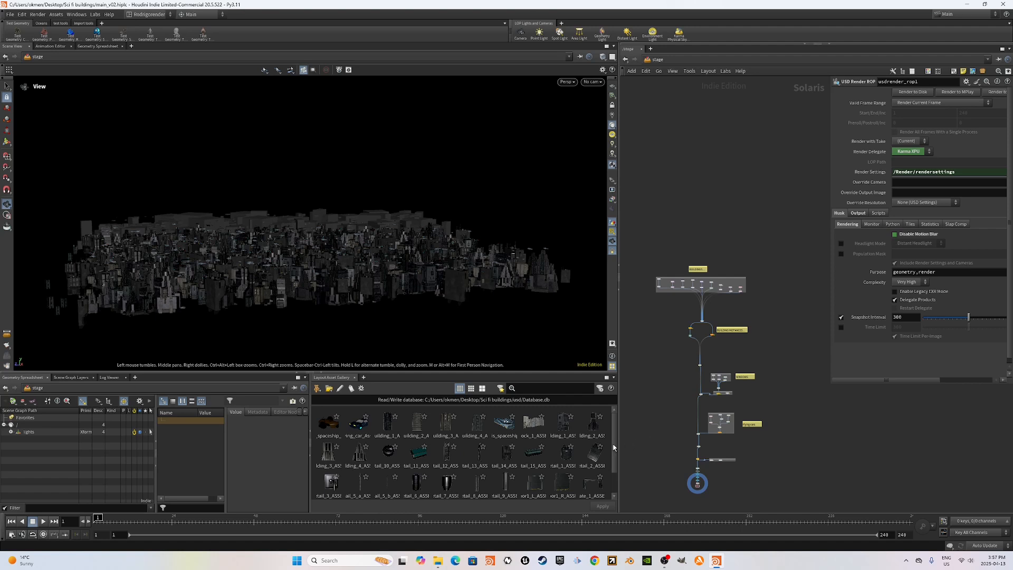
{"action": "mouse_move", "coordinate": [618, 444]}
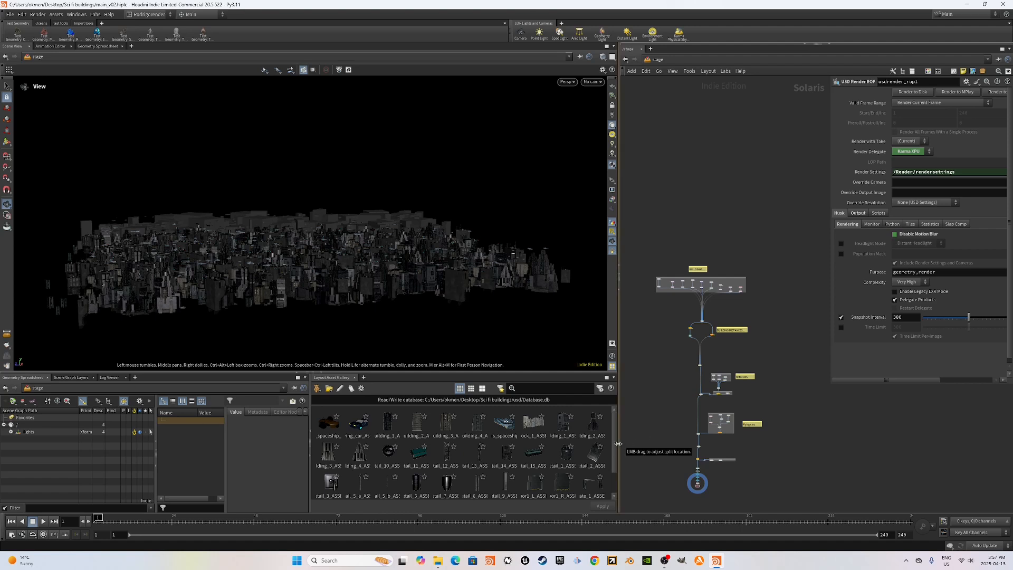
{"action": "mouse_move", "coordinate": [623, 451]}
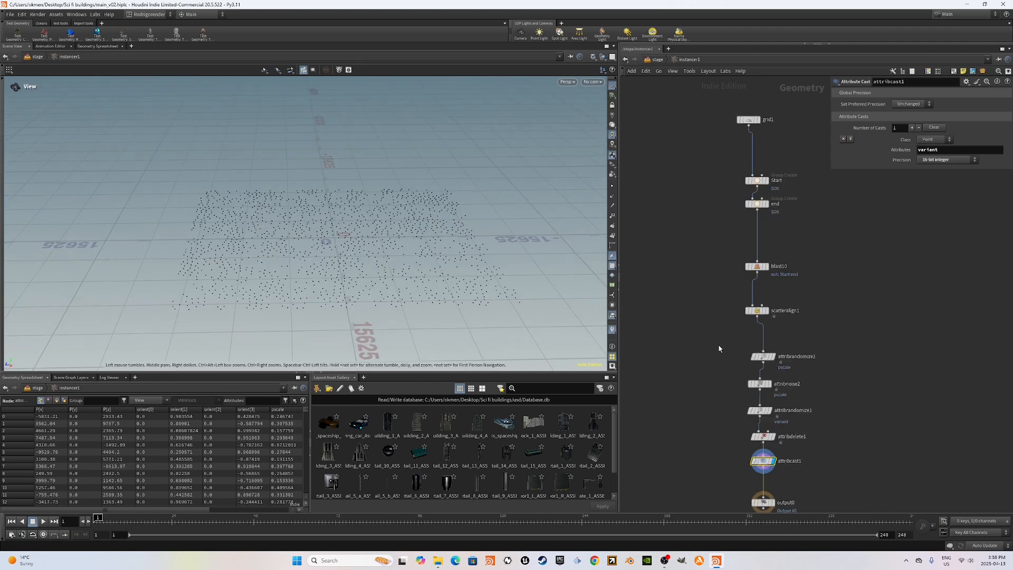
- Show attribrandomize1's variant attribute with its Custom Discrete distribution on the scattered points
{"action": "left_click", "coordinate": [761, 410]}
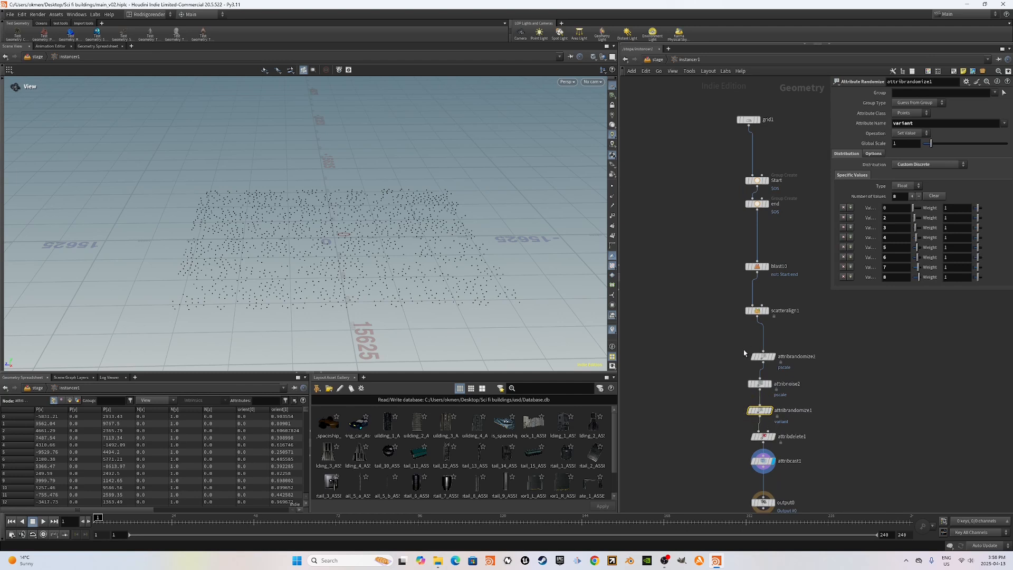
{"action": "mouse_move", "coordinate": [725, 359]}
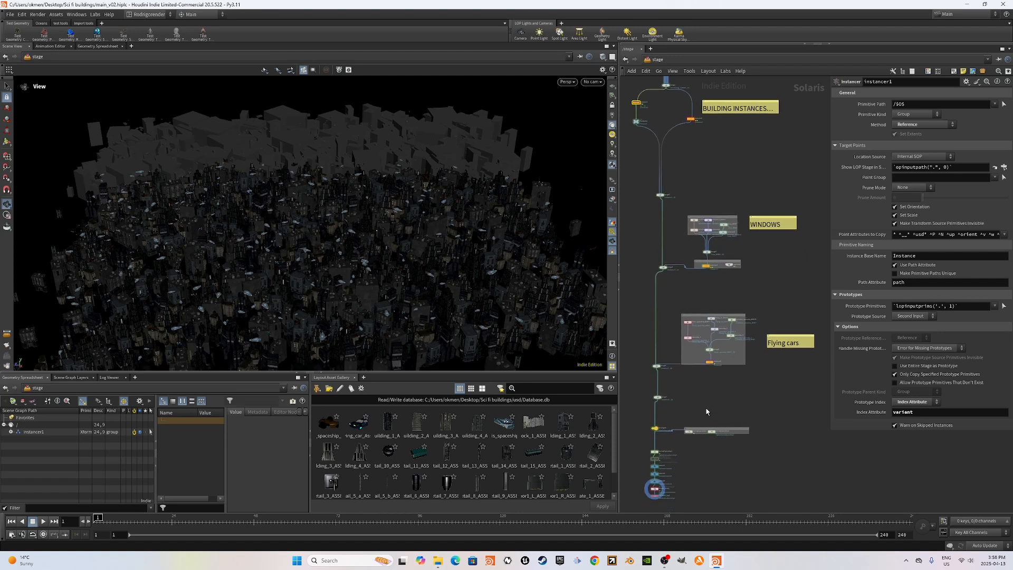
{"action": "mouse_move", "coordinate": [694, 357]}
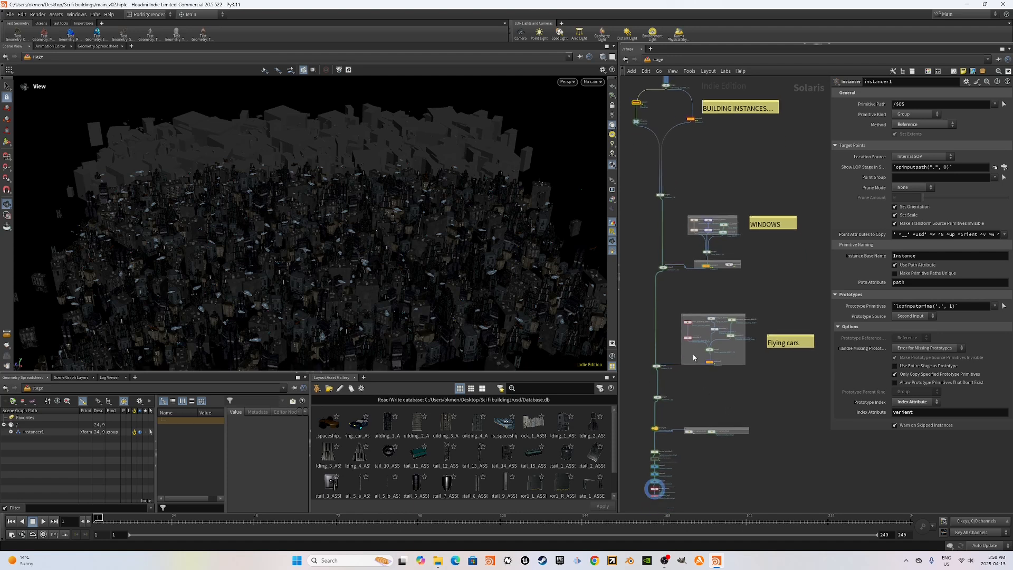